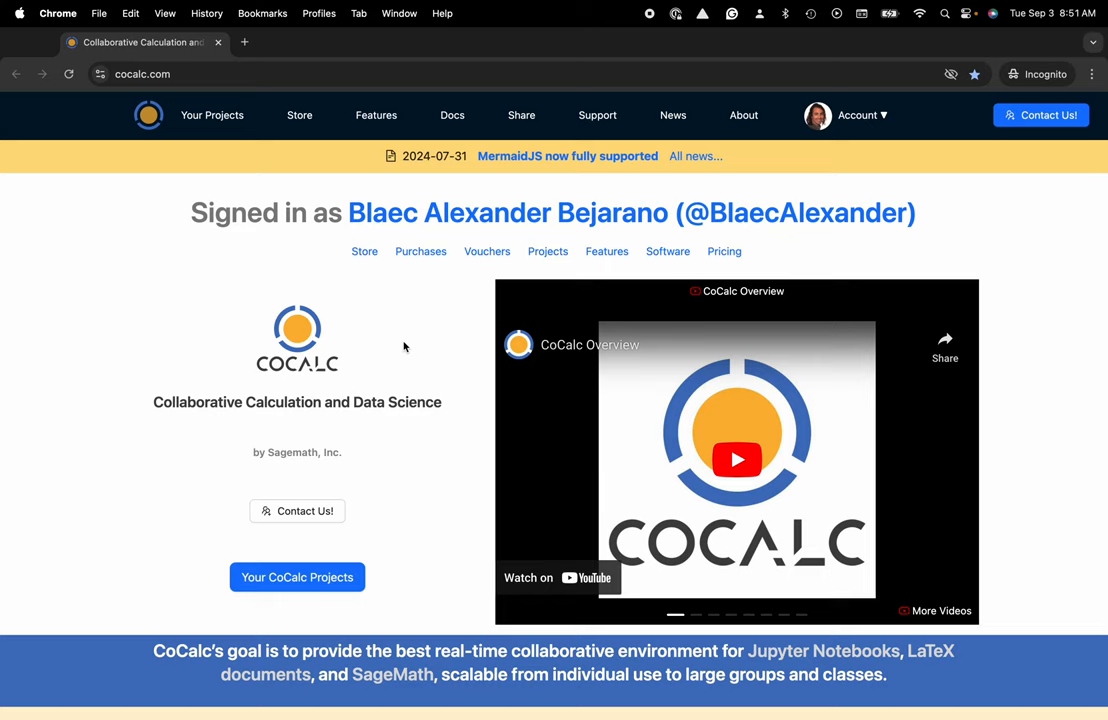
mouse_move(178, 74)
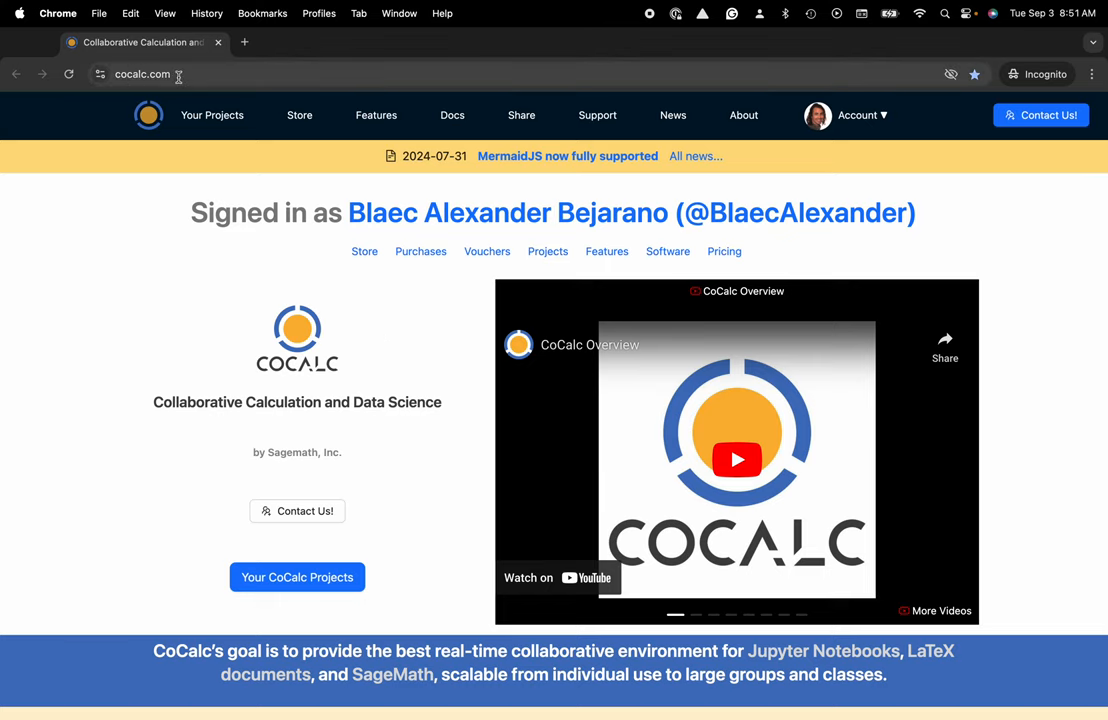
- Go to the Projects page and open 'My Project' to show its file listing
left_click(212, 114)
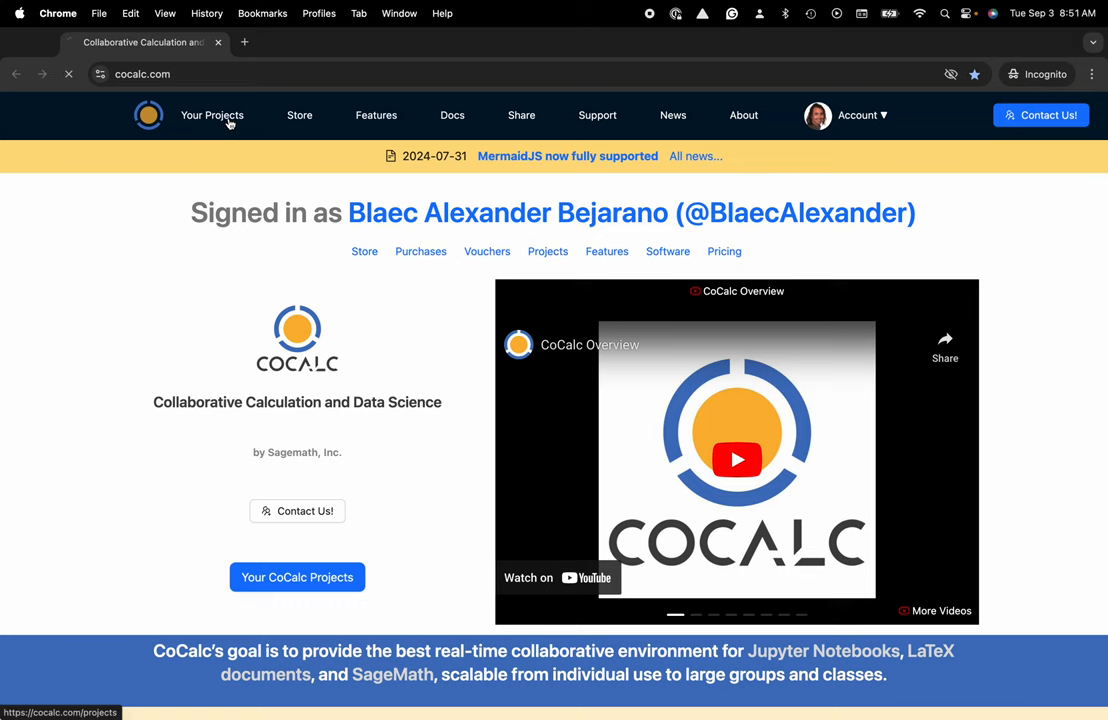
left_click(212, 114)
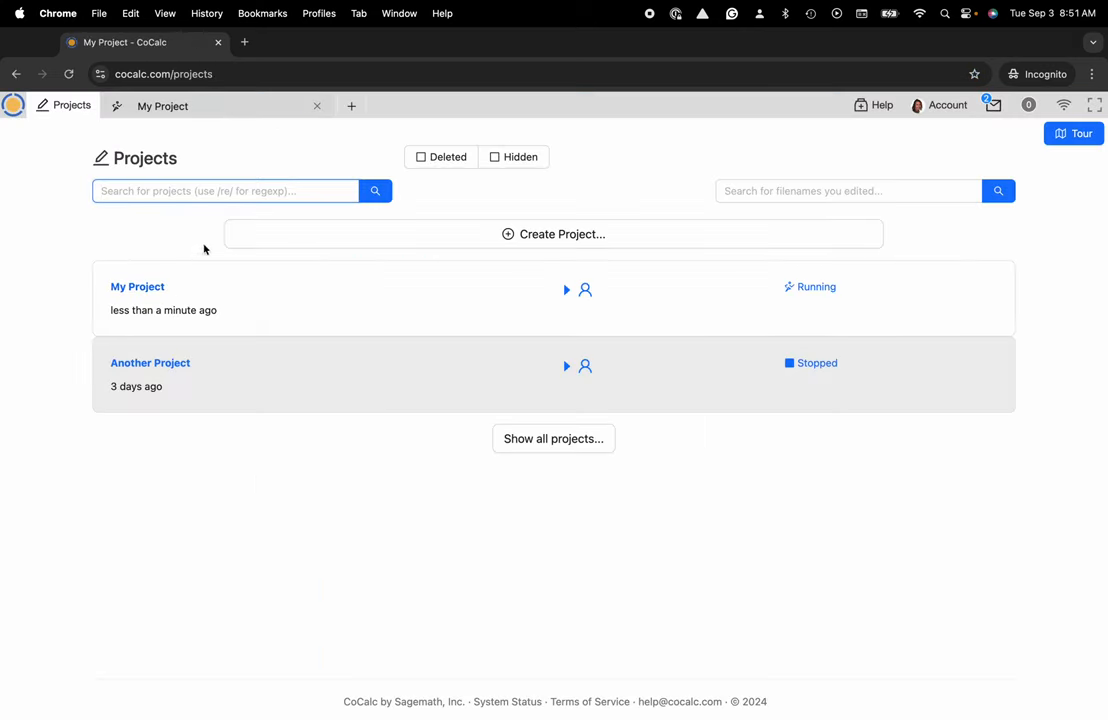
mouse_move(256, 244)
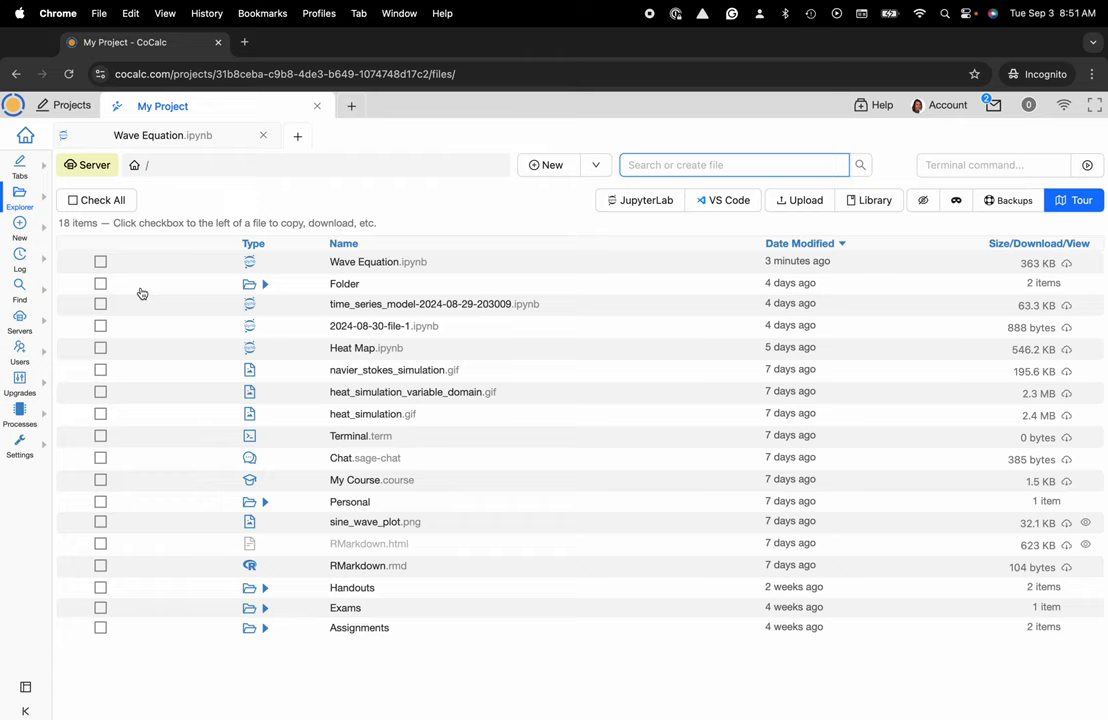
mouse_move(368, 284)
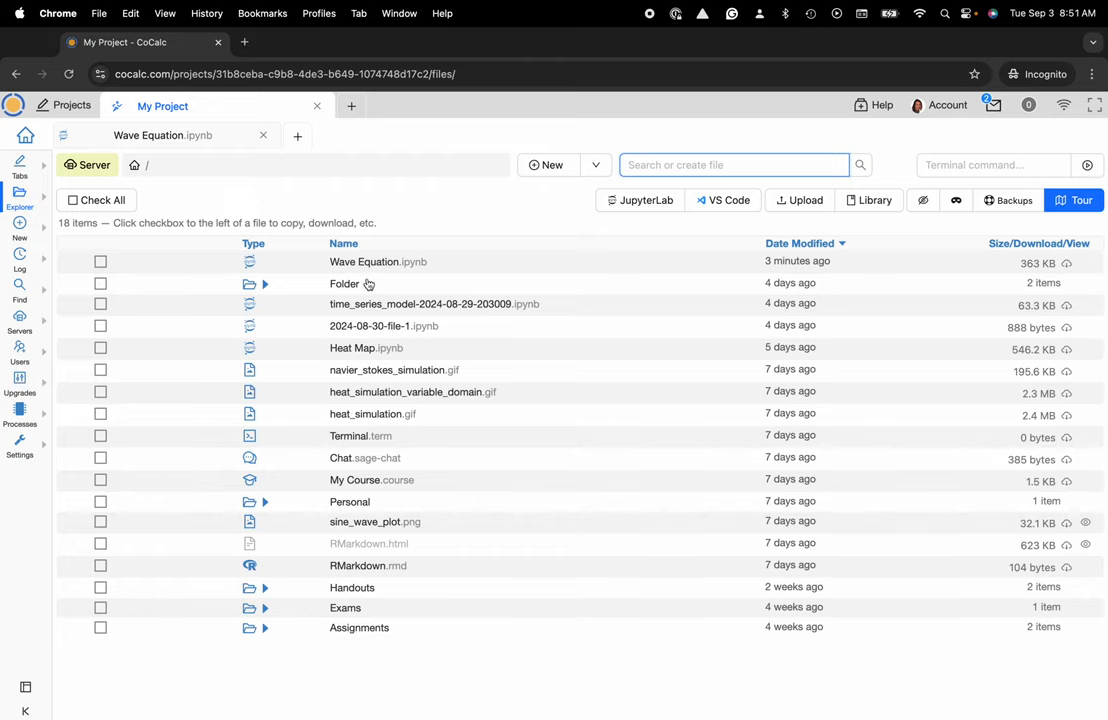
mouse_move(372, 270)
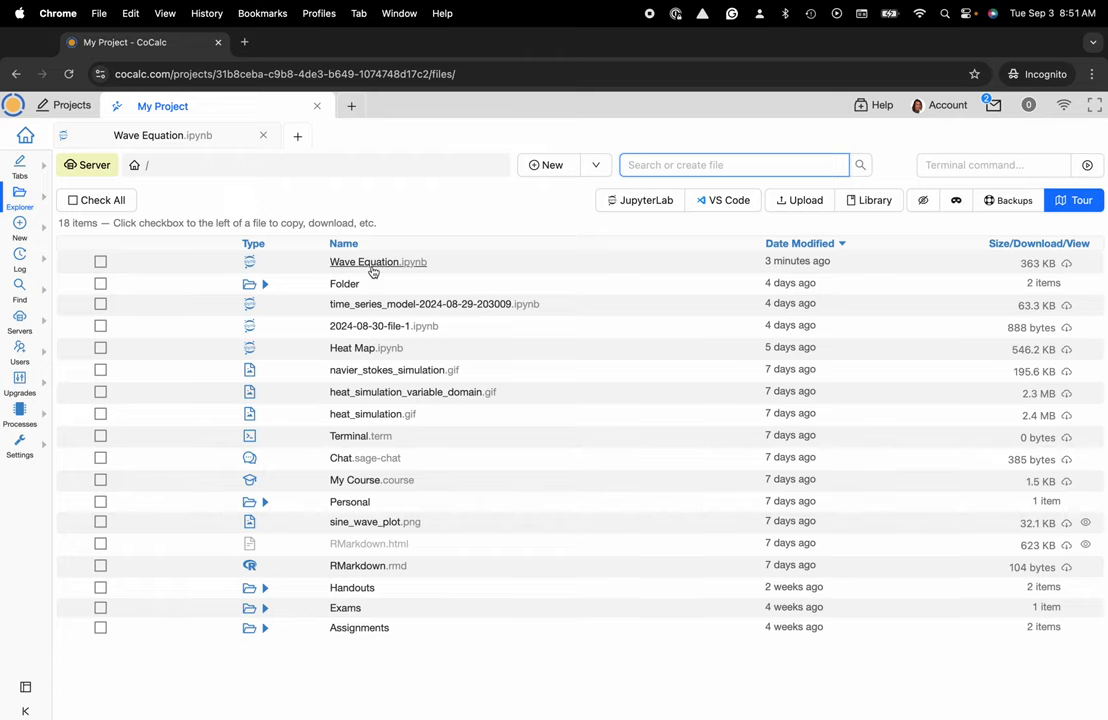
- Open Wave Equation.ipynb from the file list to view its code and surface plot
double_click(376, 260)
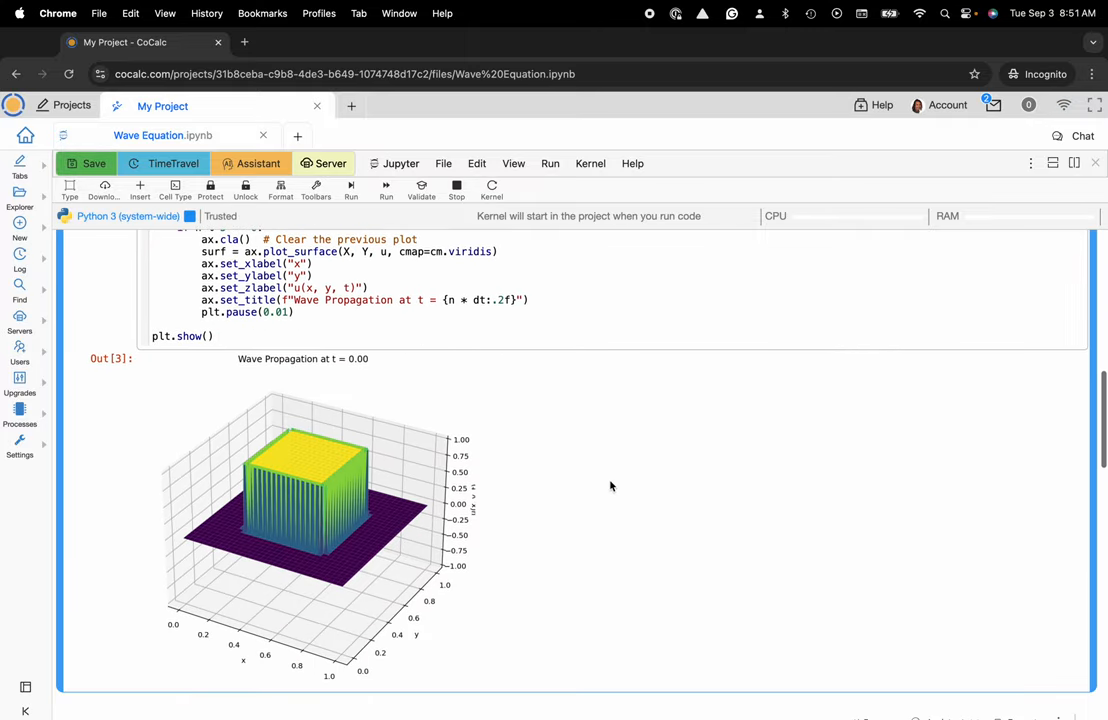
mouse_move(560, 374)
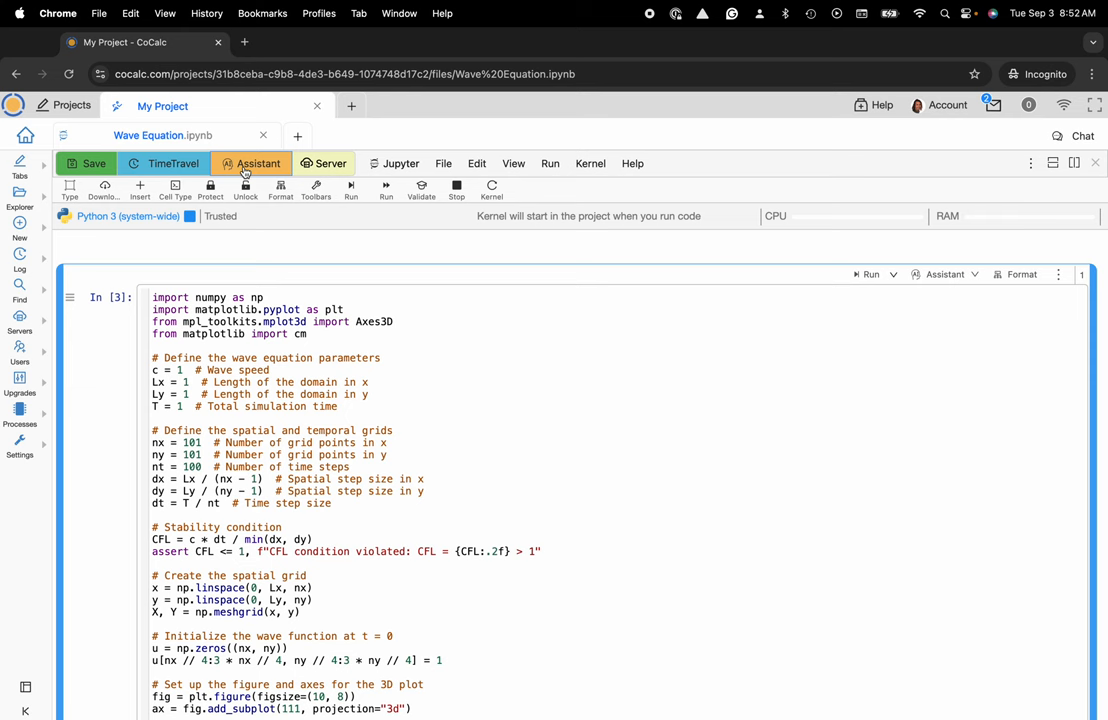
- Start an AI Assistant request asking for the script's LaTeX equation wrapped in $$
left_click(256, 164)
type("give me the latex equation in the script using $$")
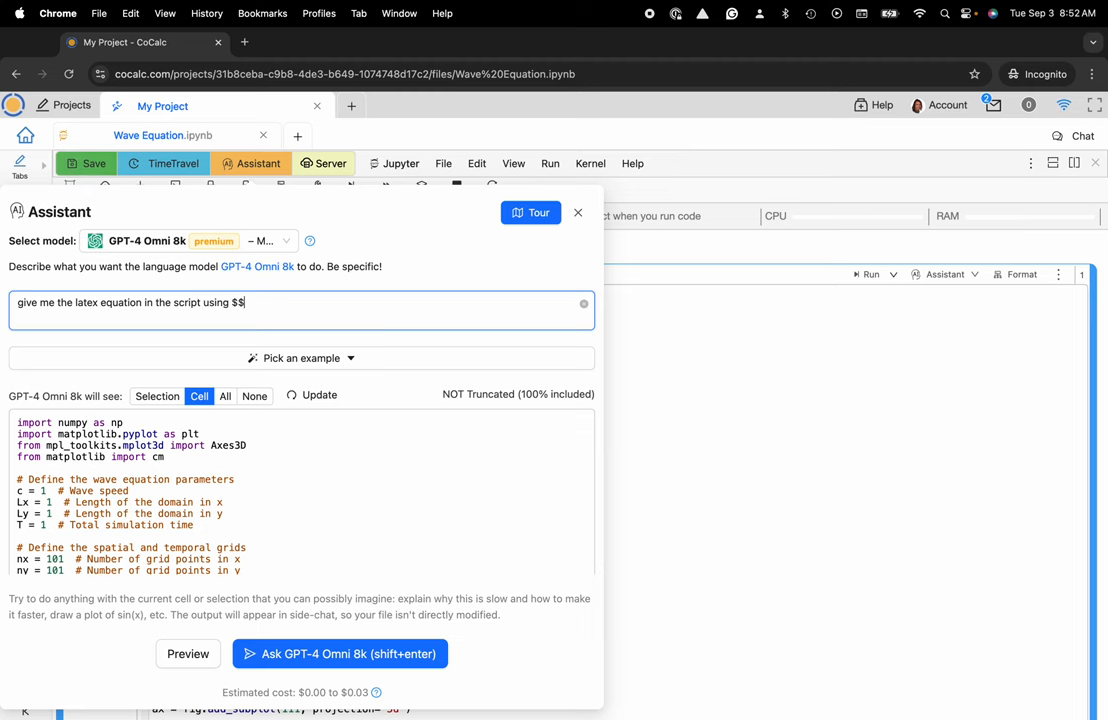
- Send the request to GPT-4 Omni 8k and add a new markdown cell to the notebook
left_click(340, 652)
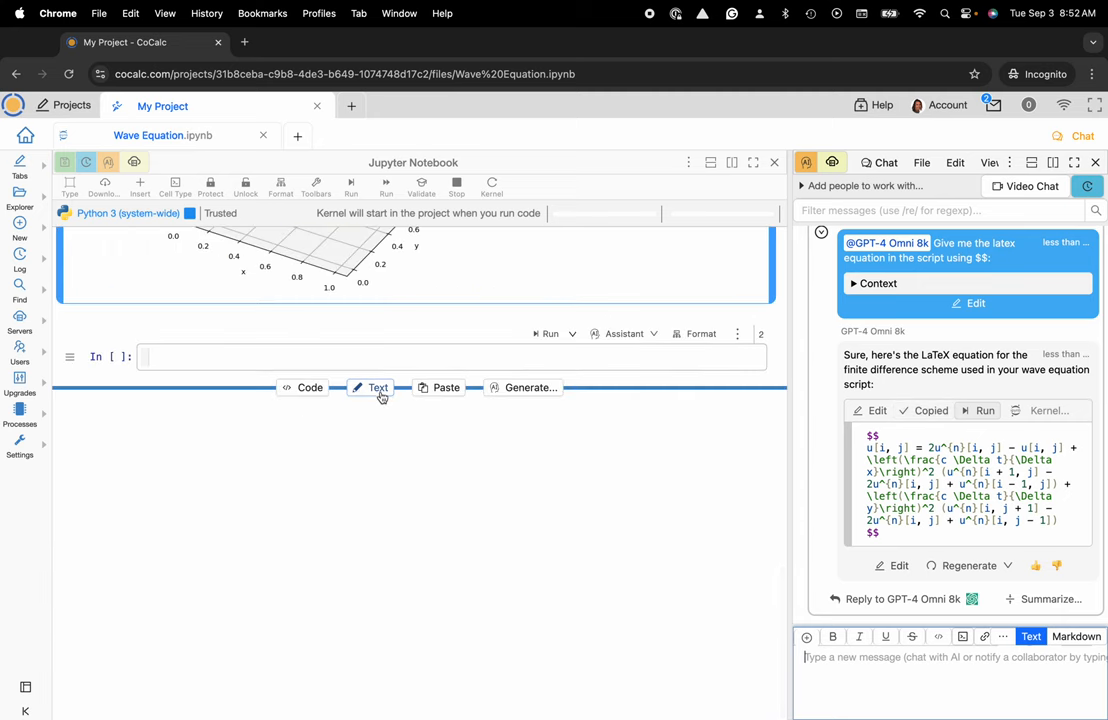
left_click(378, 388)
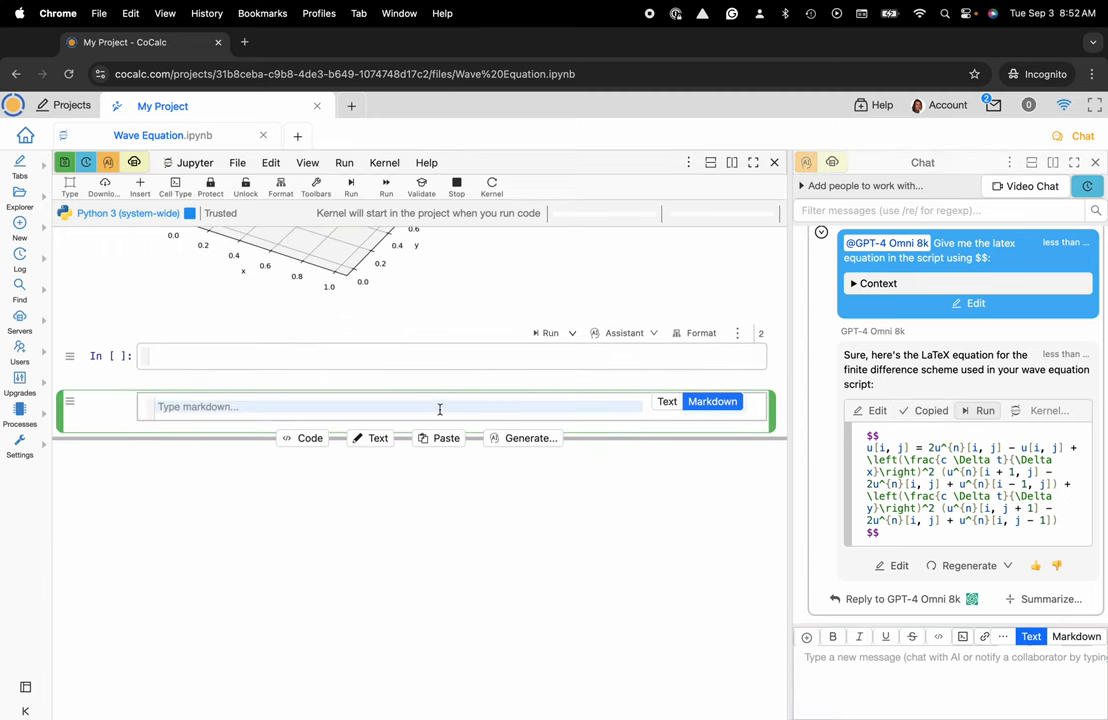